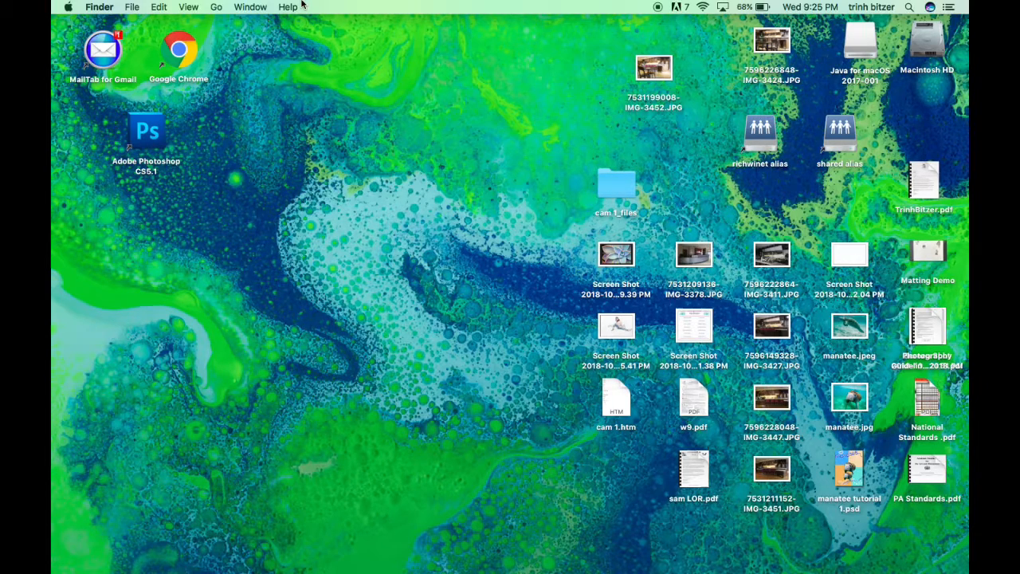
Launch Adobe Photoshop CS5.1 from its desktop icon.
click(146, 130)
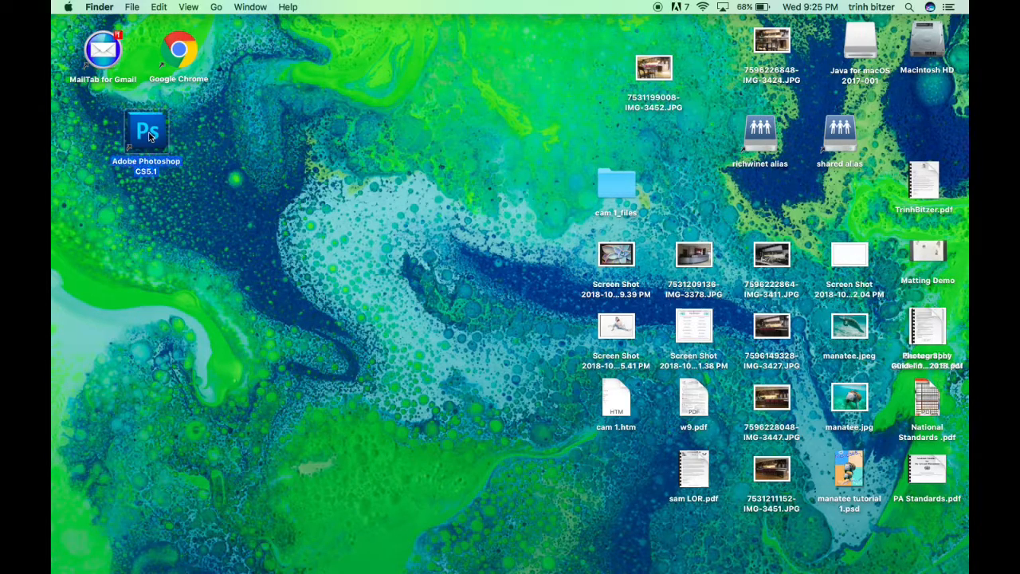
double_click(146, 130)
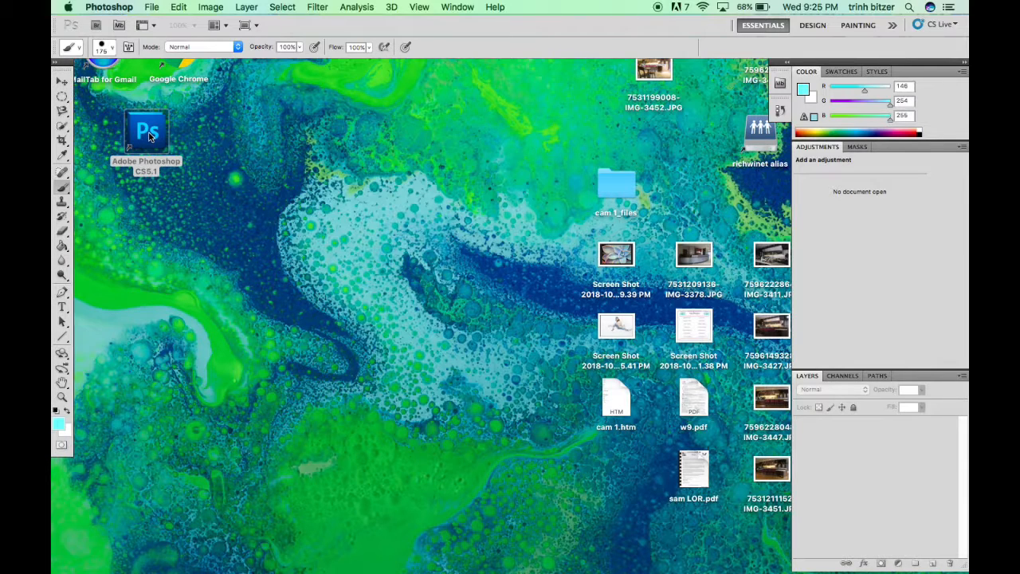
mouse_move(164, 32)
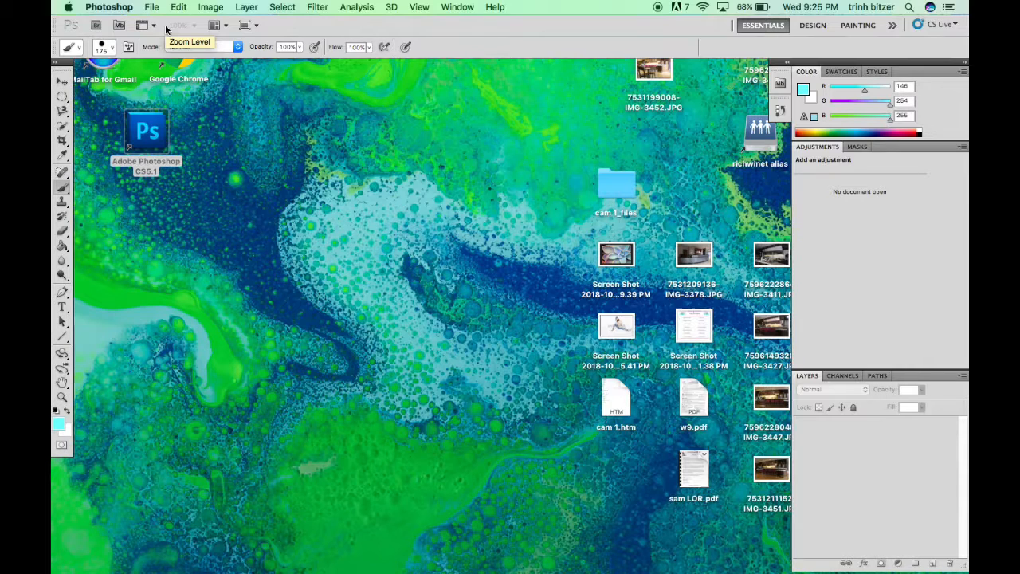
Create a new document 'doc 1' at 8.5 × 11 inches and 300 ppi.
click(151, 6)
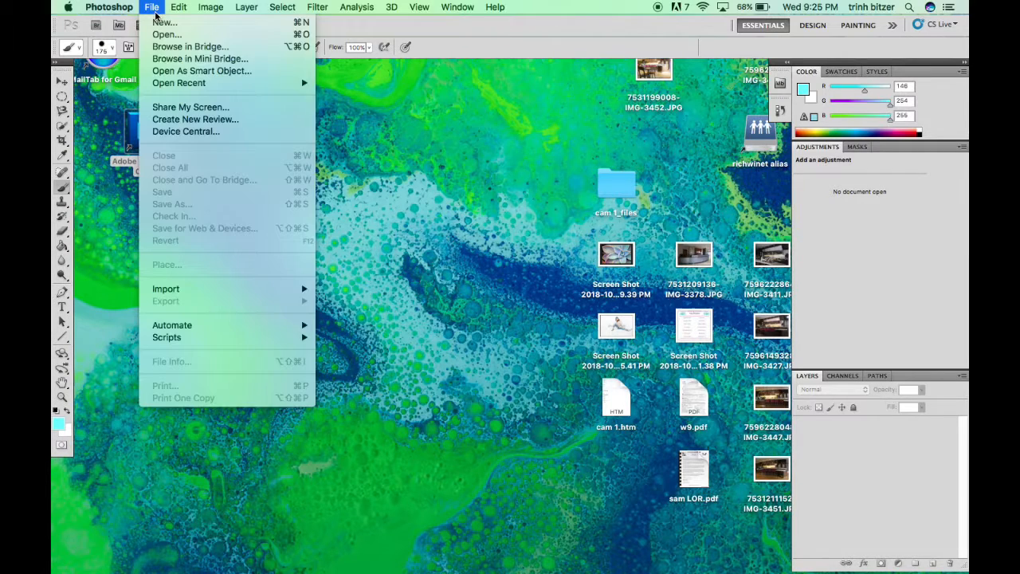
click(164, 22)
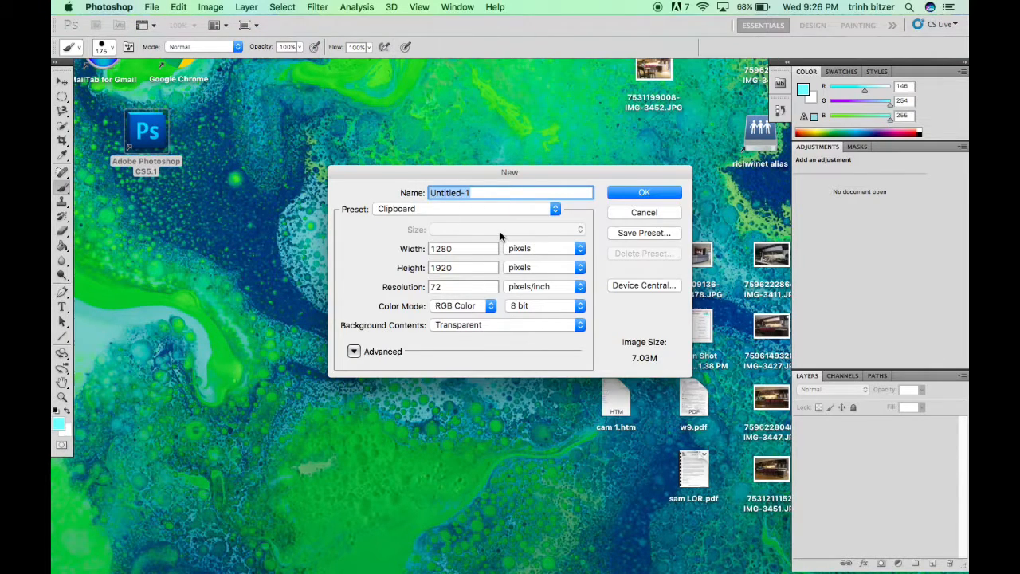
text(doc 1)
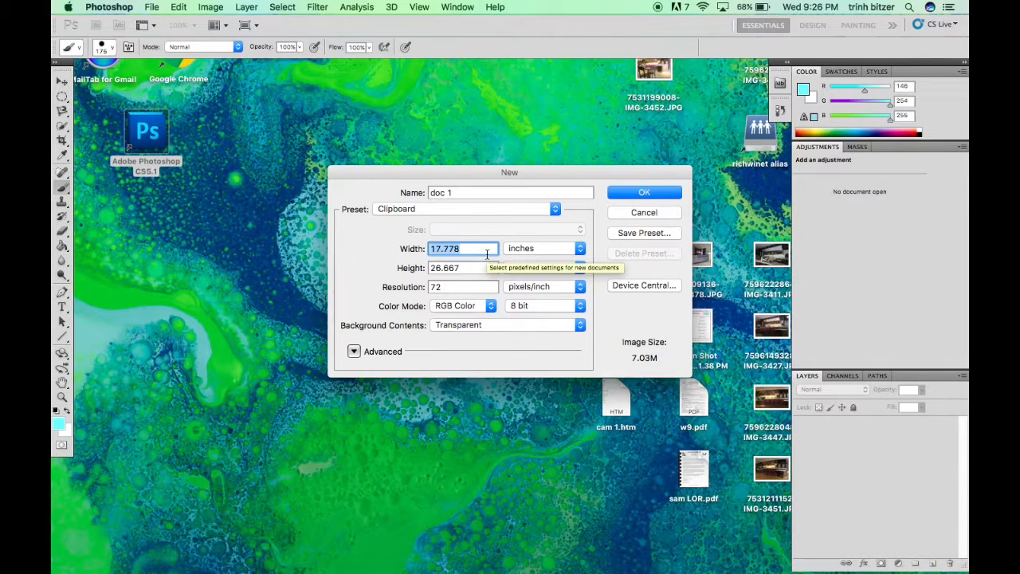
text(8)
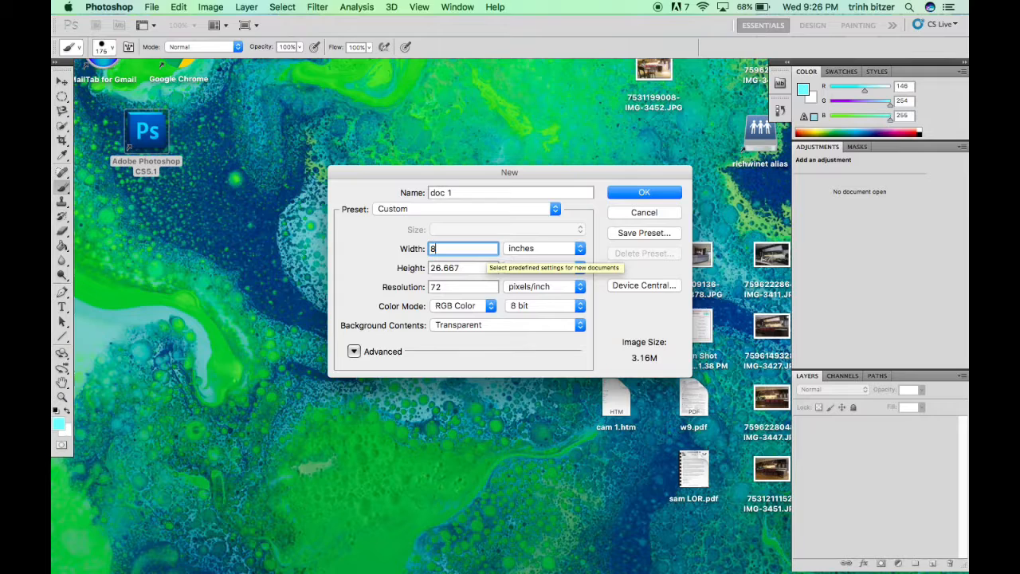
text(.5)
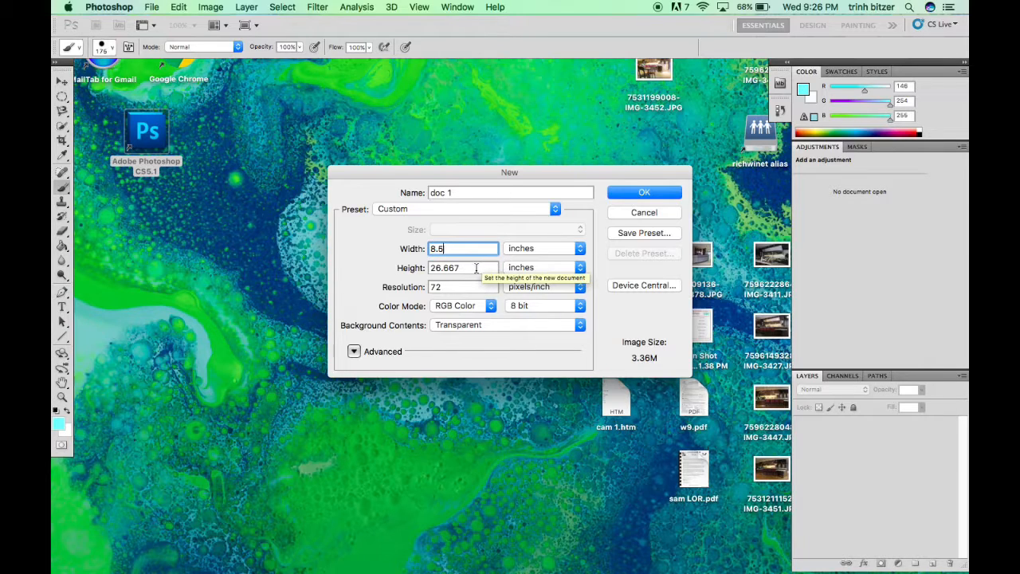
text(11)
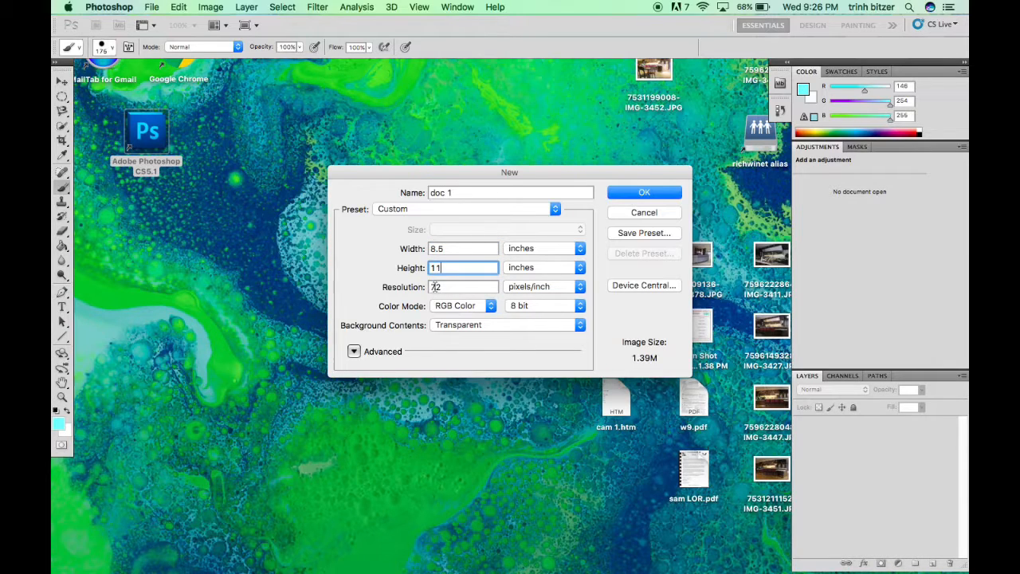
click(462, 286)
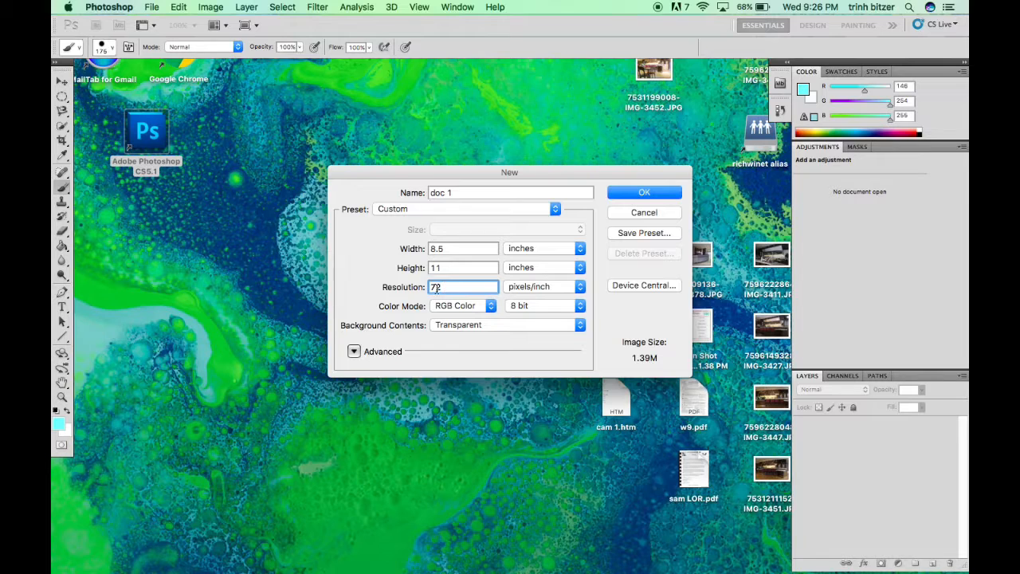
text(300)
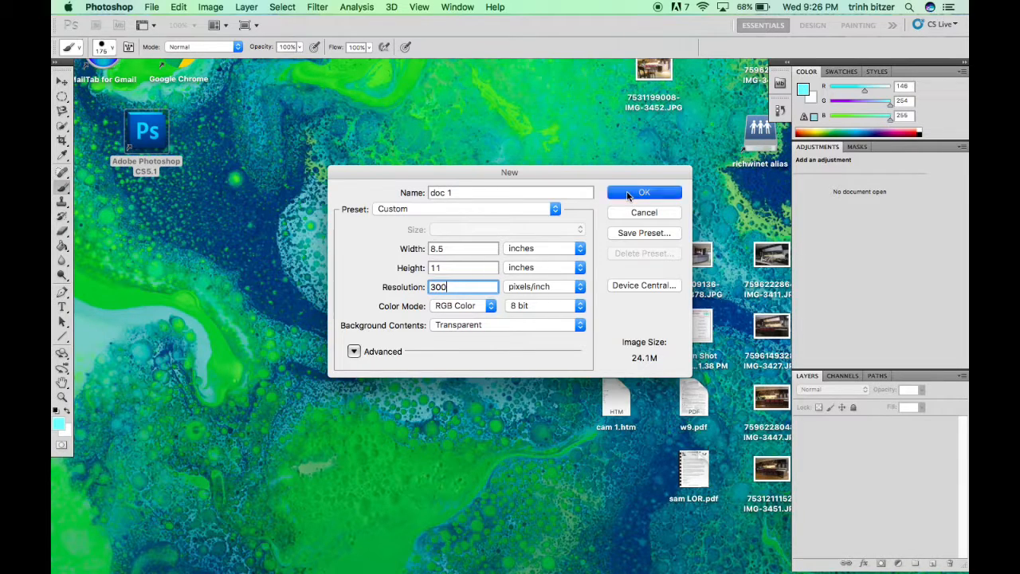
click(643, 192)
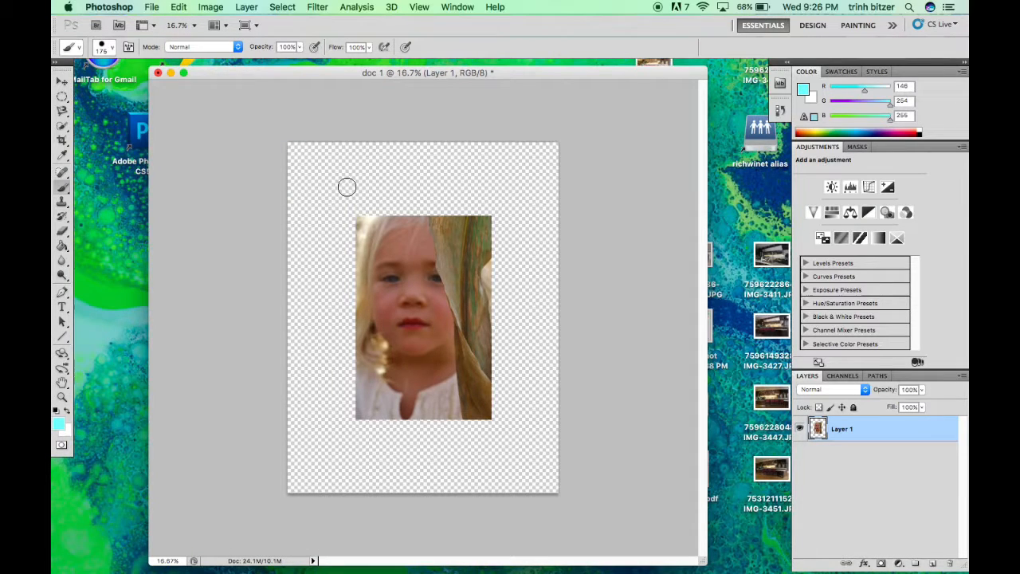
mouse_move(144, 171)
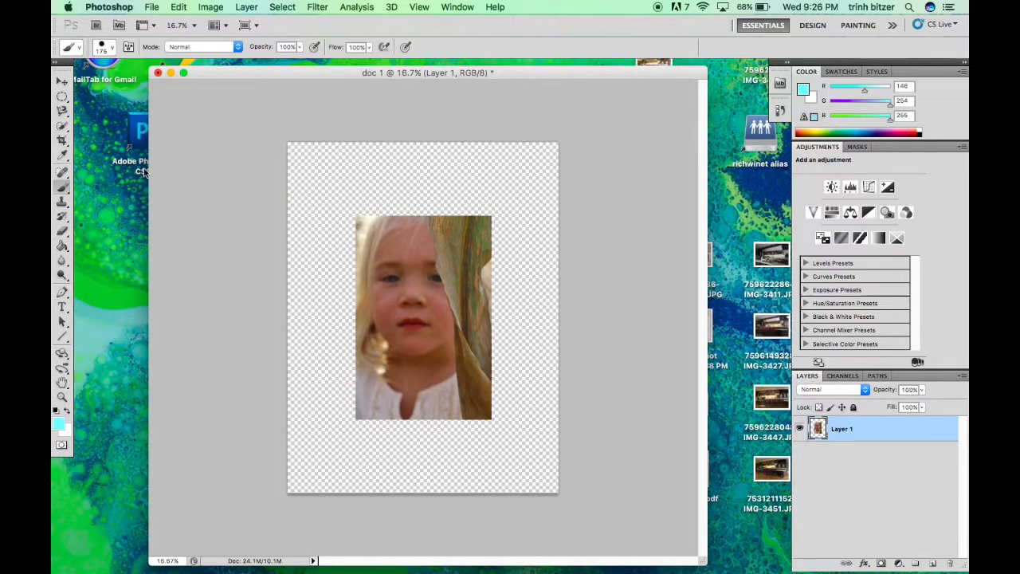
mouse_move(340, 272)
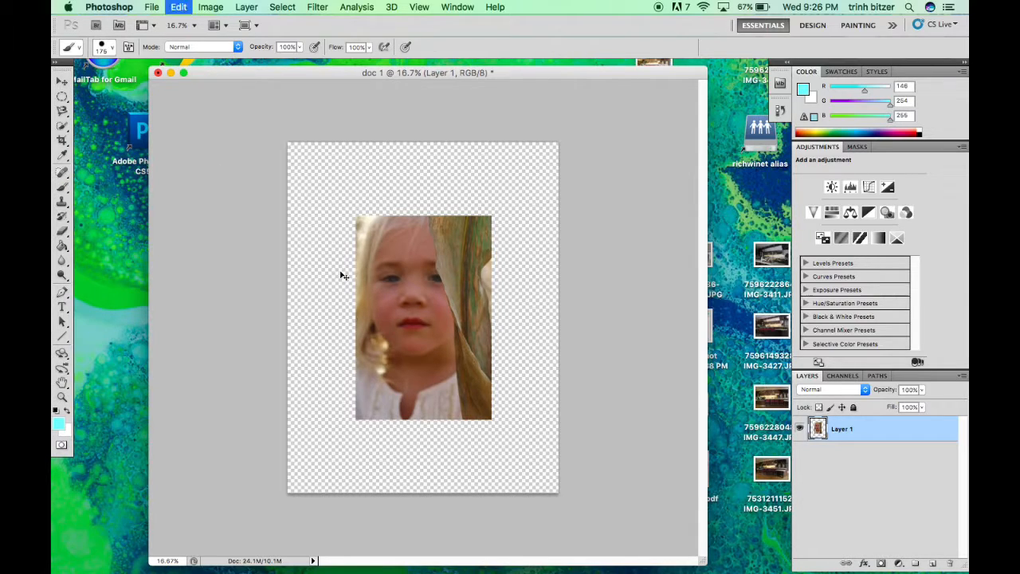
Scale the portrait up with Free Transform to cover the canvas and commit.
key(cmd+t)
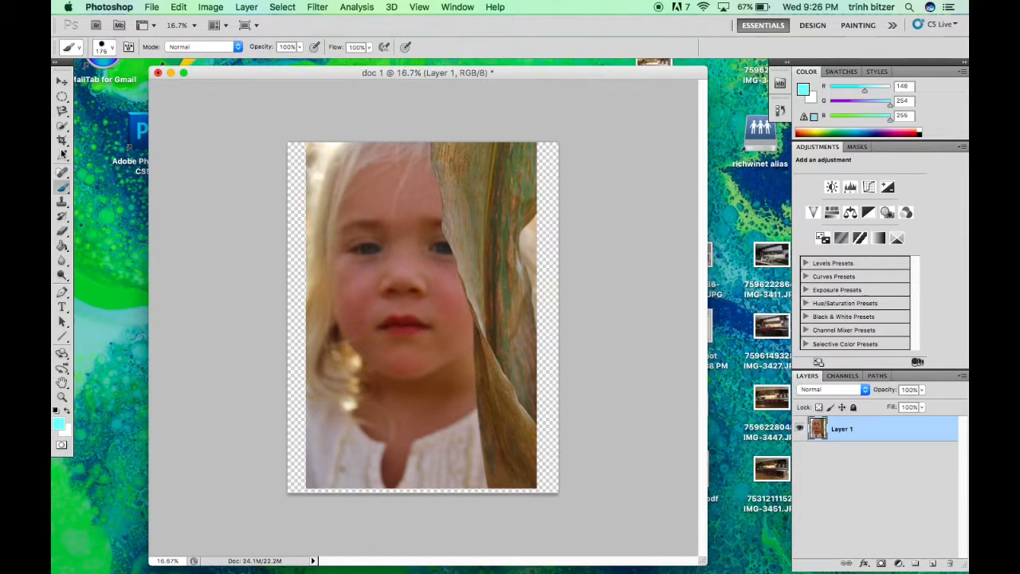
click(62, 141)
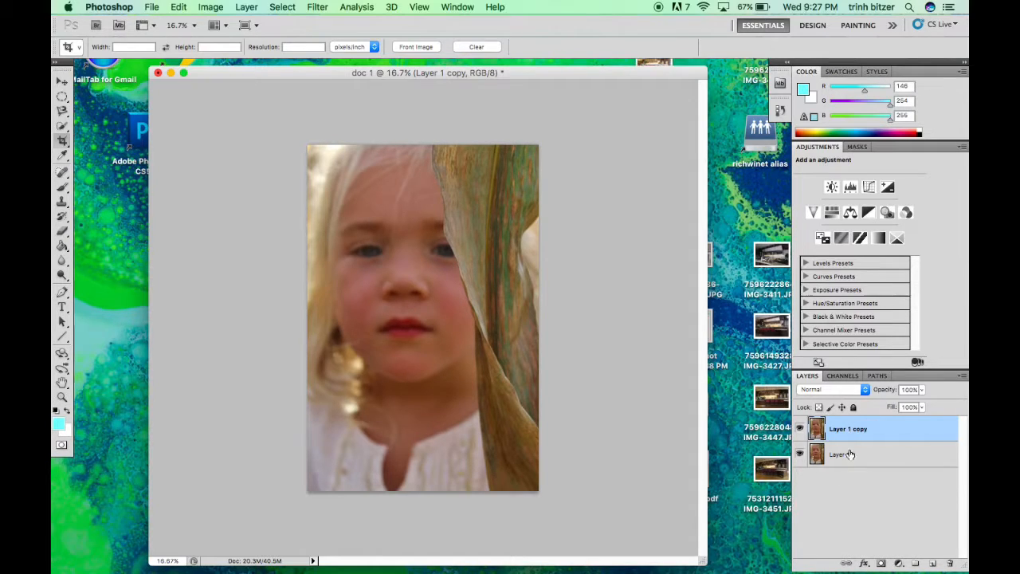
mouse_move(866, 480)
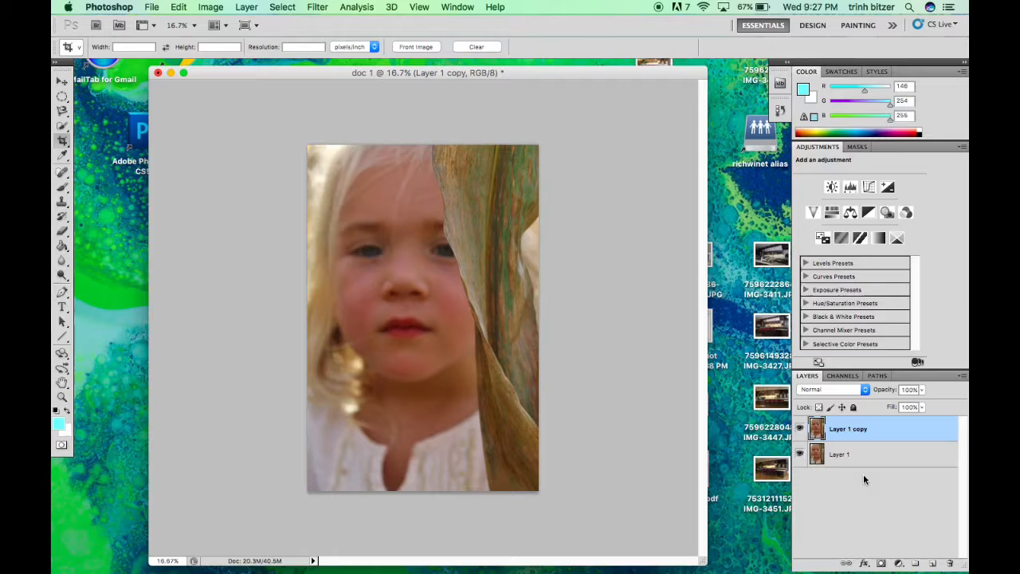
mouse_move(785, 227)
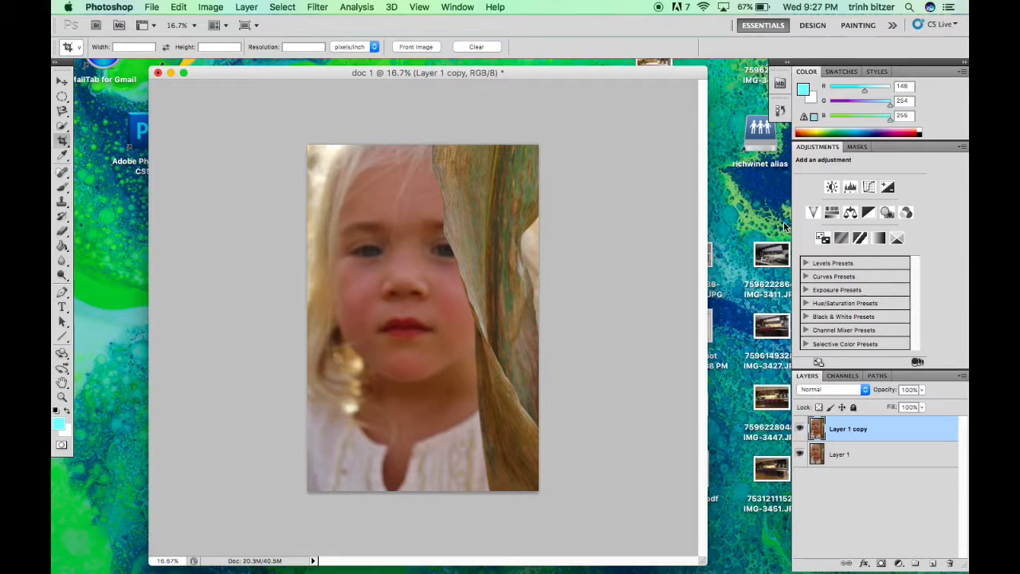
mouse_move(603, 216)
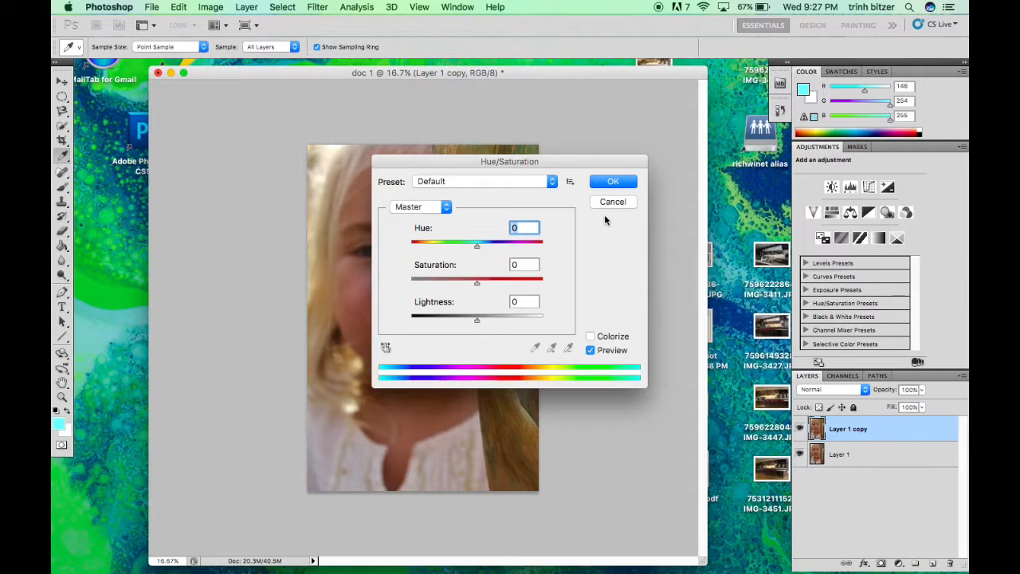
Set Hue/Saturation saturation to -100 on the layer copy and apply.
drag(509, 161, 627, 146)
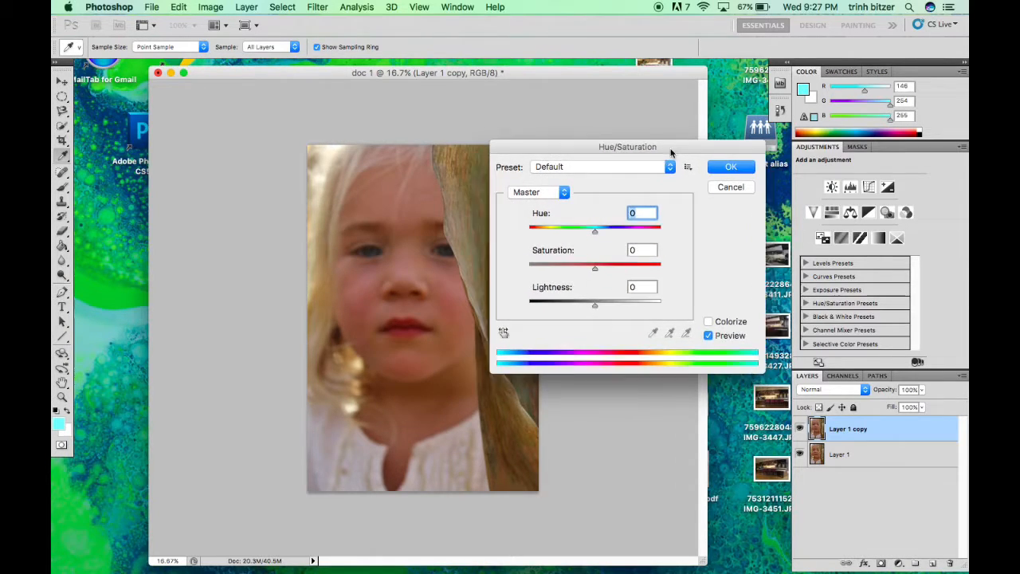
drag(627, 147, 673, 123)
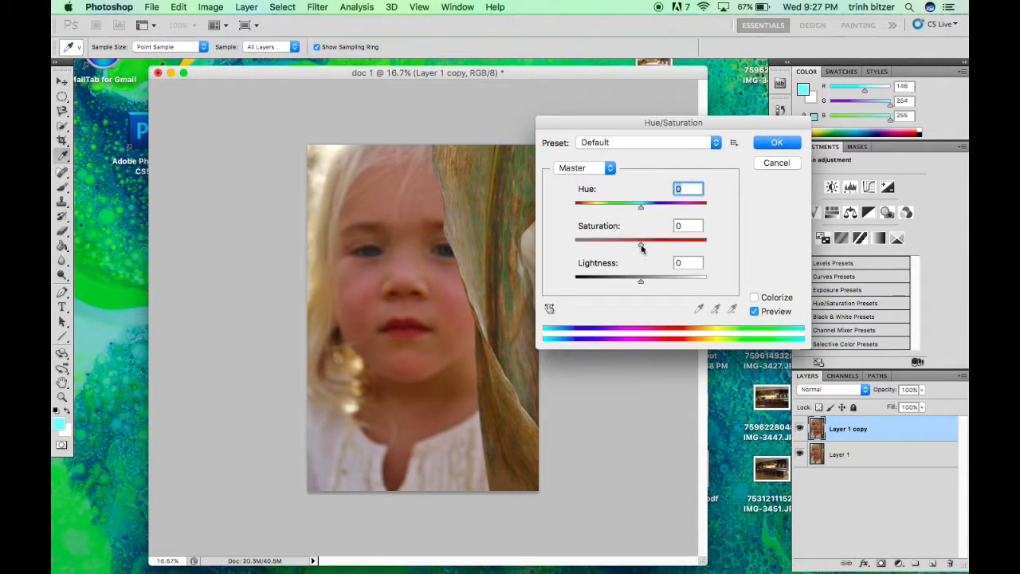
drag(641, 239, 575, 239)
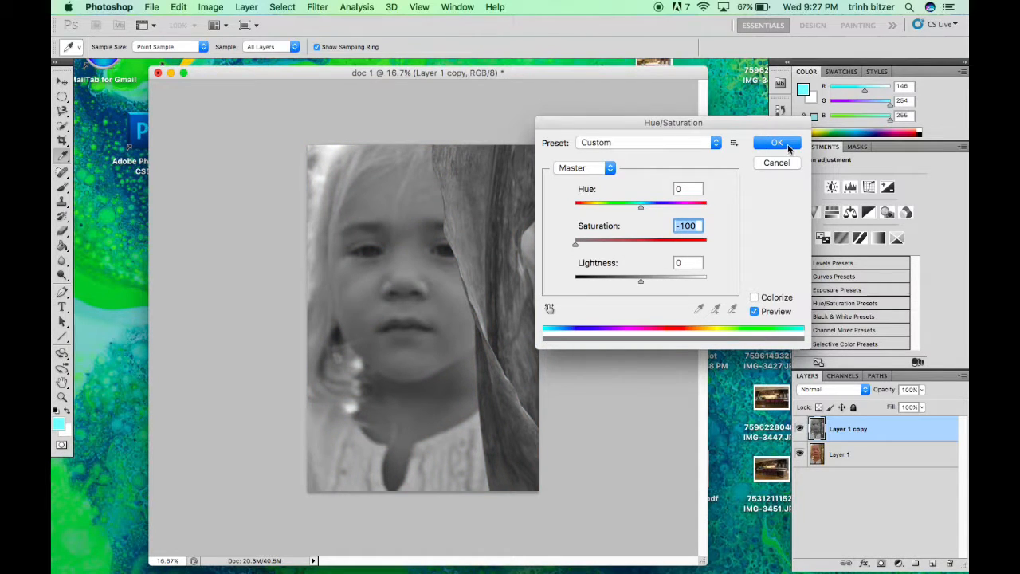
click(777, 143)
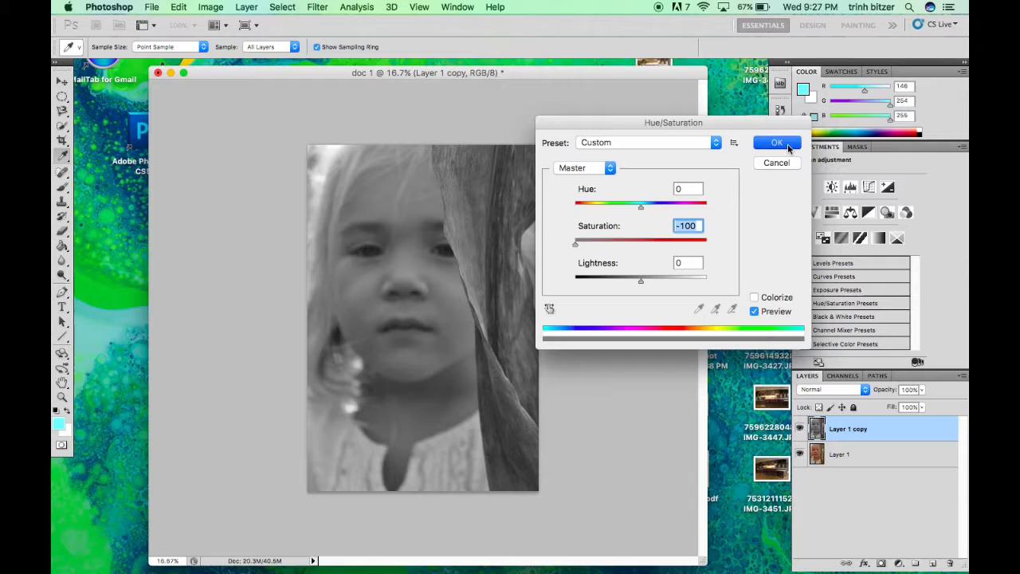
click(777, 142)
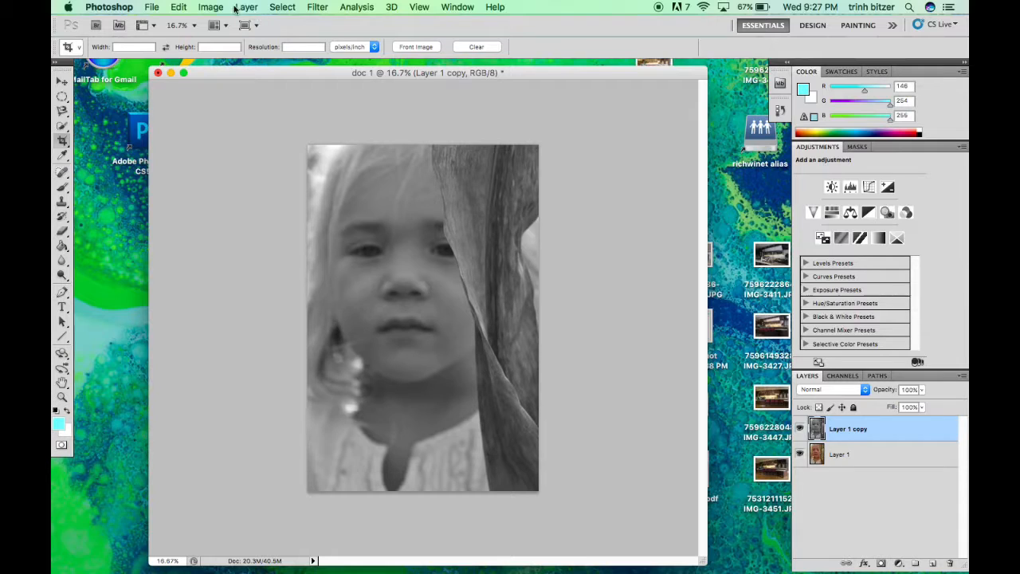
Add a Reveal All layer mask to the black-and-white copy layer.
click(246, 6)
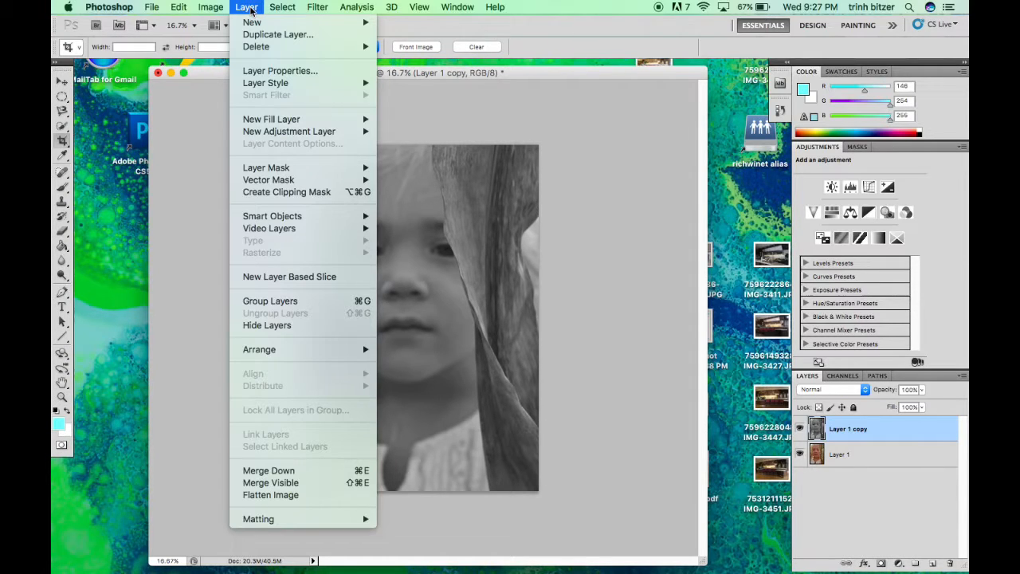
mouse_move(266, 168)
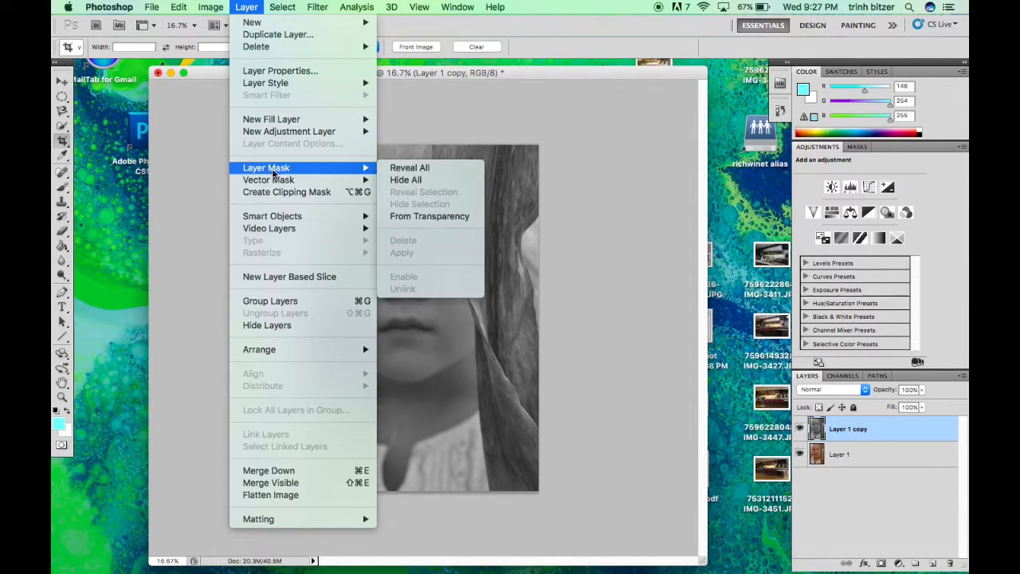
mouse_move(409, 167)
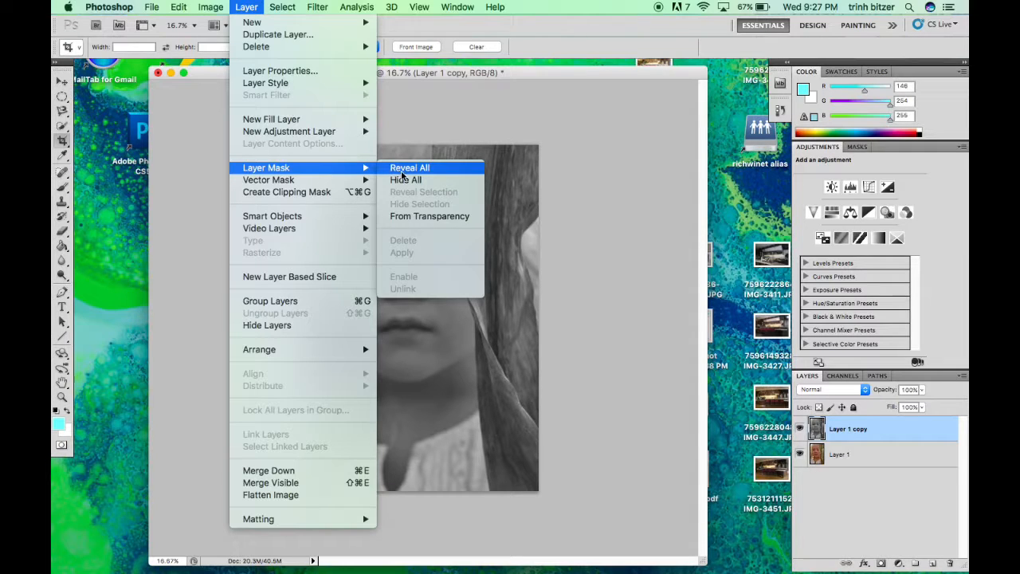
click(409, 167)
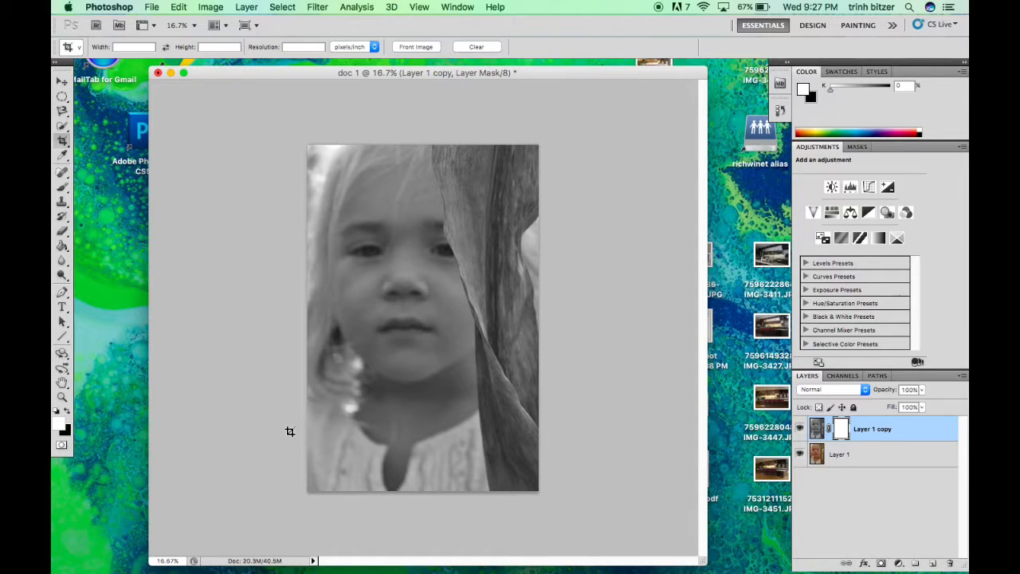
mouse_move(123, 341)
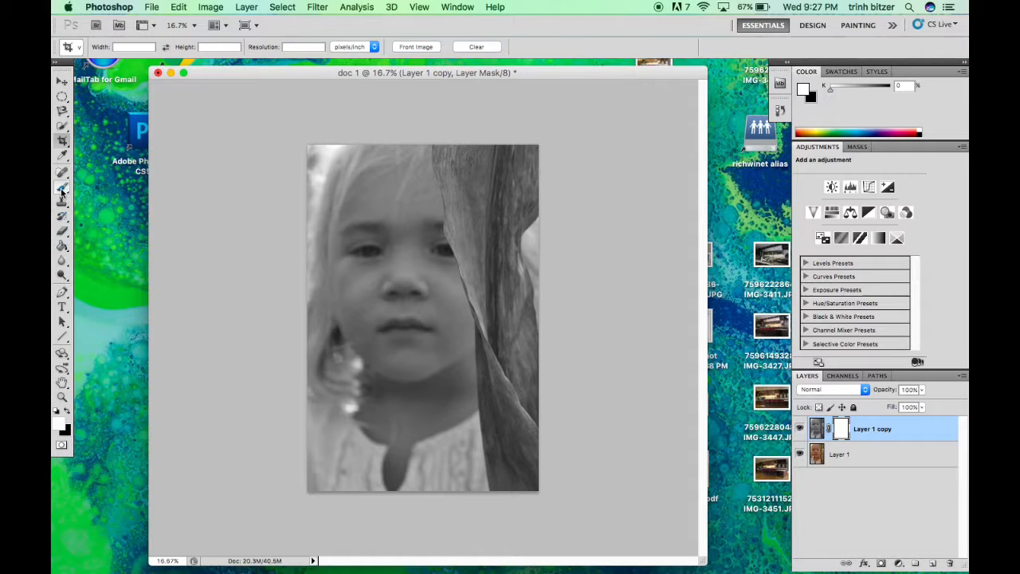
Paint black on the mask with the Brush to restore colour on the leaf's top.
click(102, 46)
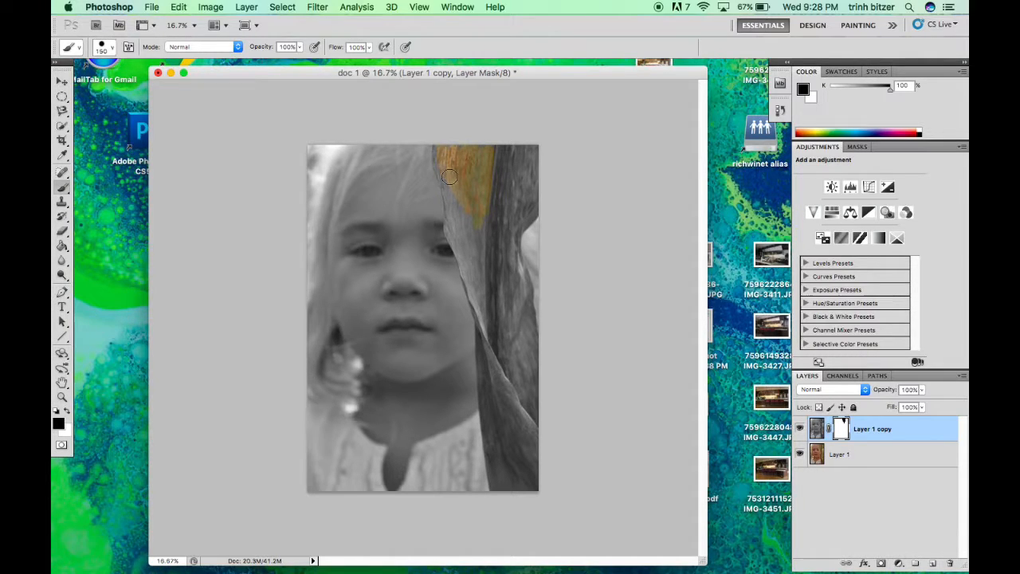
drag(449, 177, 520, 157)
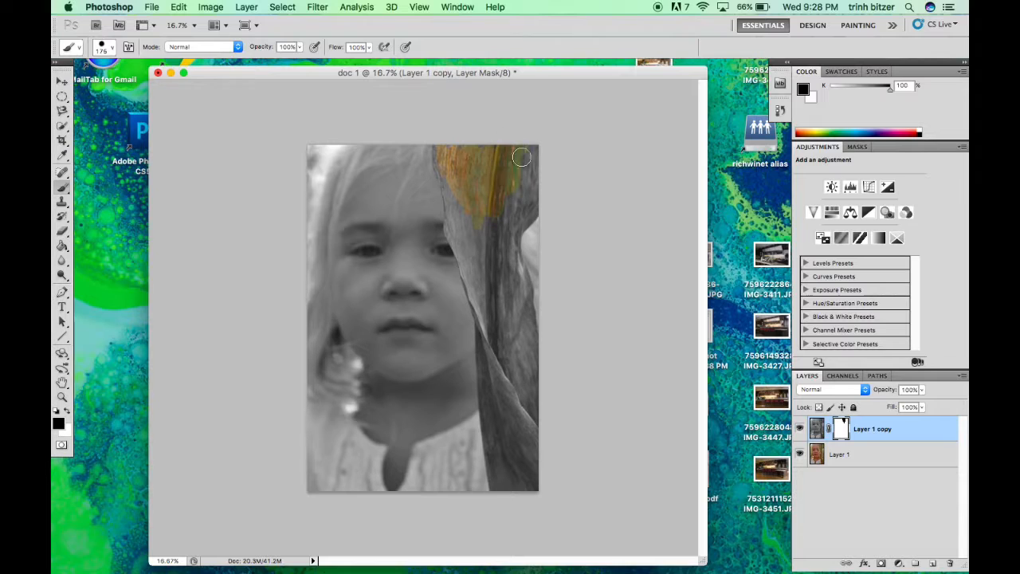
drag(520, 157, 526, 210)
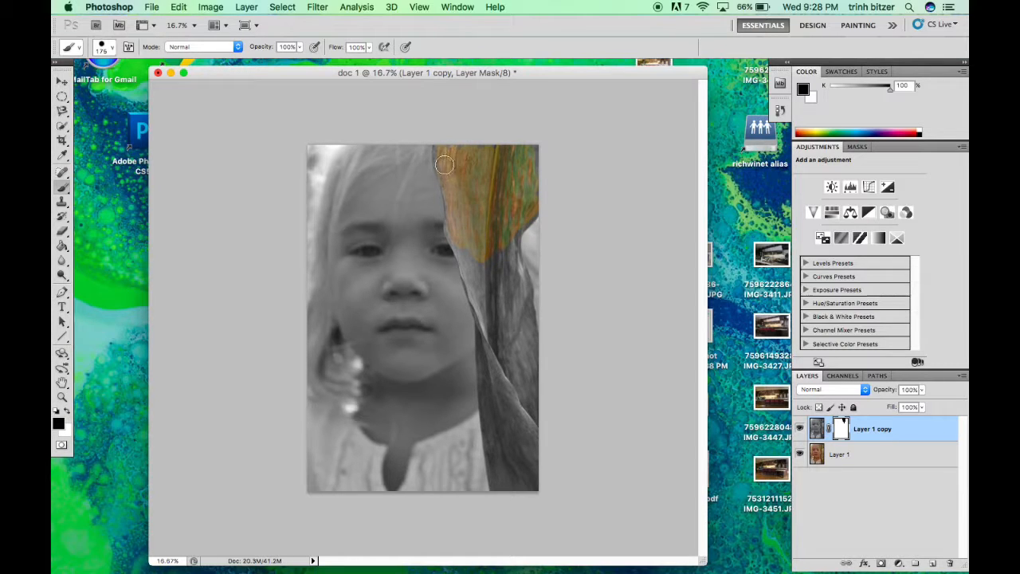
drag(444, 165, 485, 273)
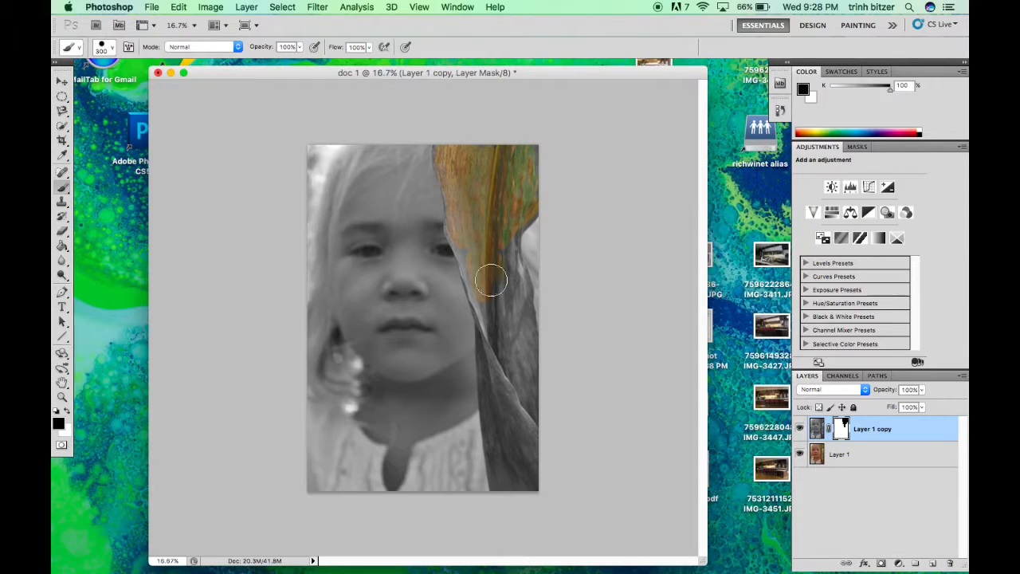
Continue painting down the middle to the leaf's bottom.
drag(492, 280, 504, 227)
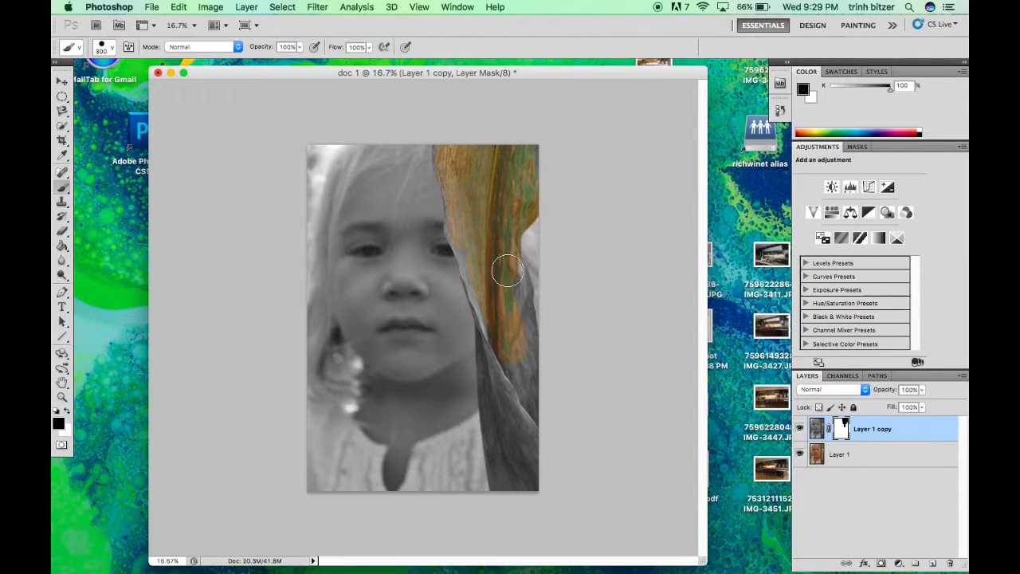
drag(508, 269, 515, 420)
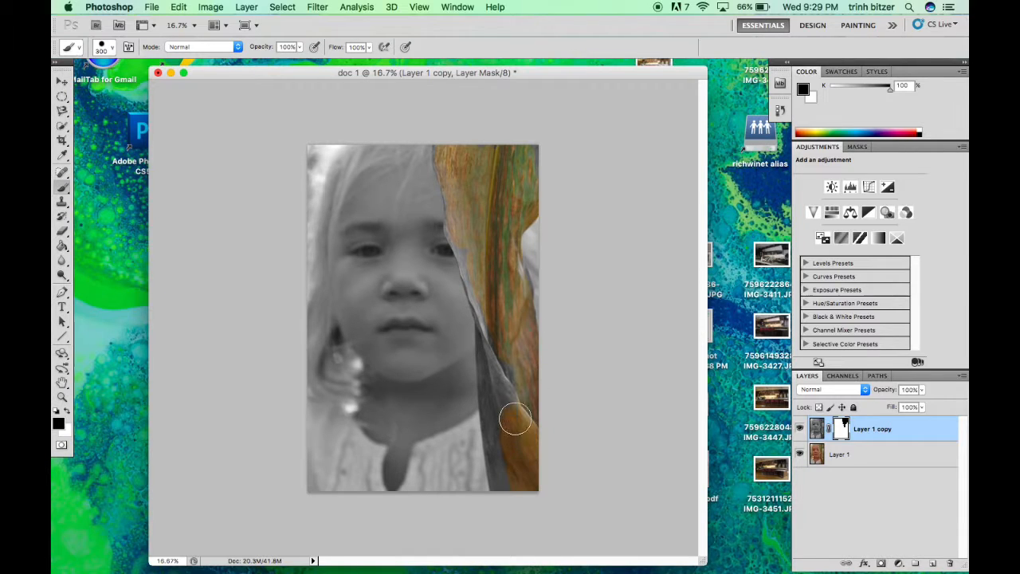
drag(514, 419, 504, 403)
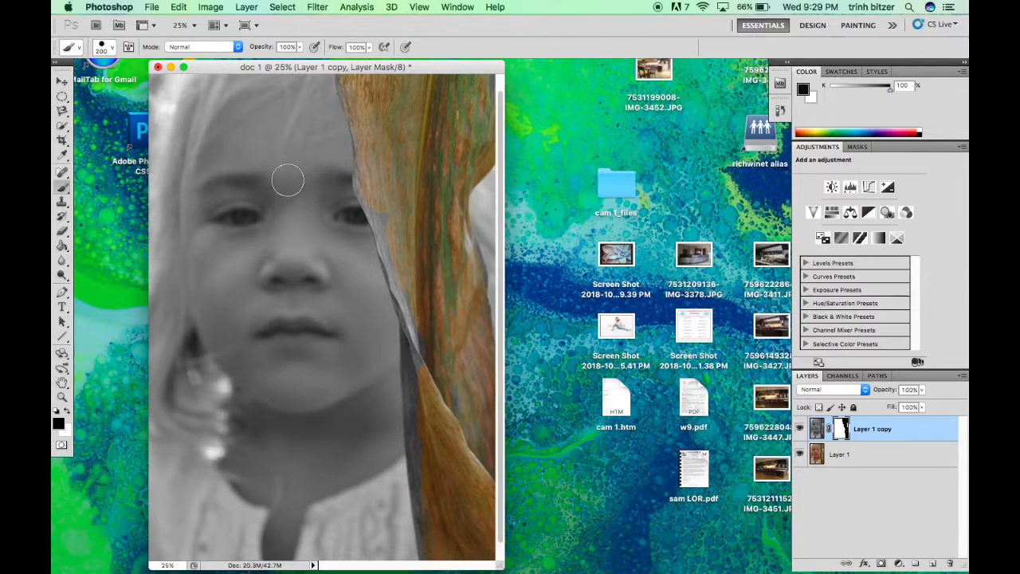
Brush colour back along the leaf's top, inner and lower edges beside the girl.
drag(287, 179, 415, 301)
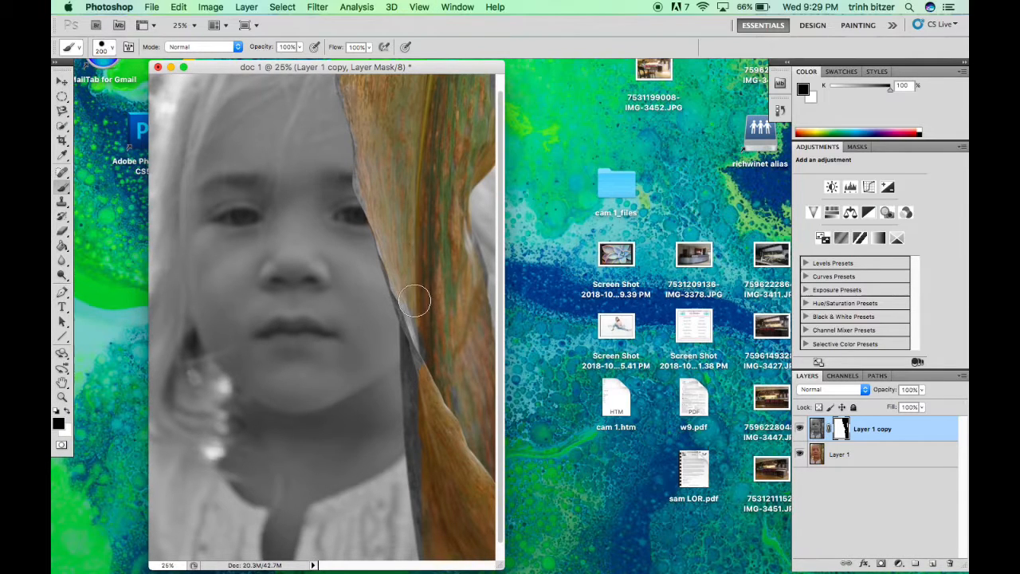
drag(414, 302, 426, 486)
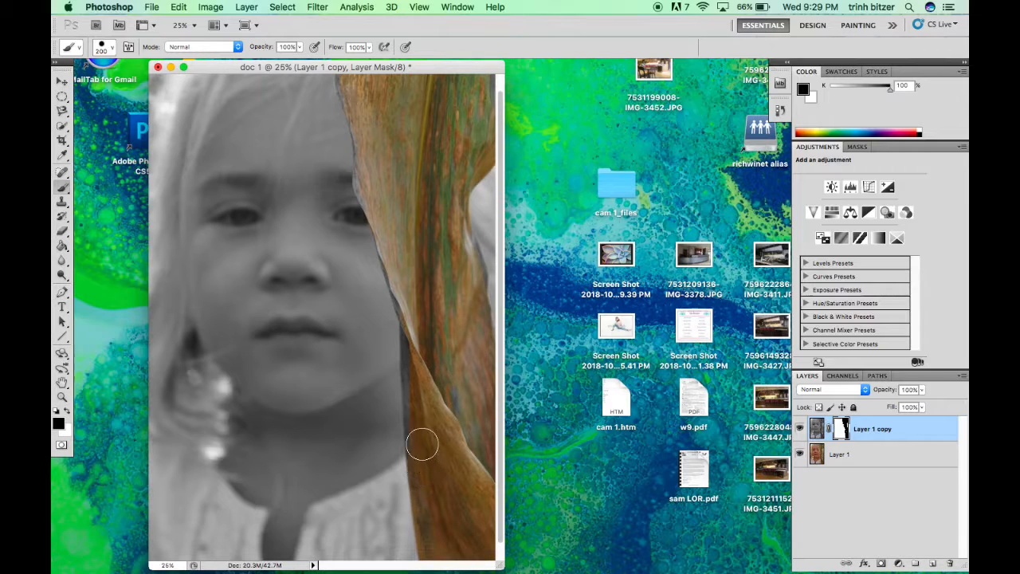
drag(423, 444, 414, 325)
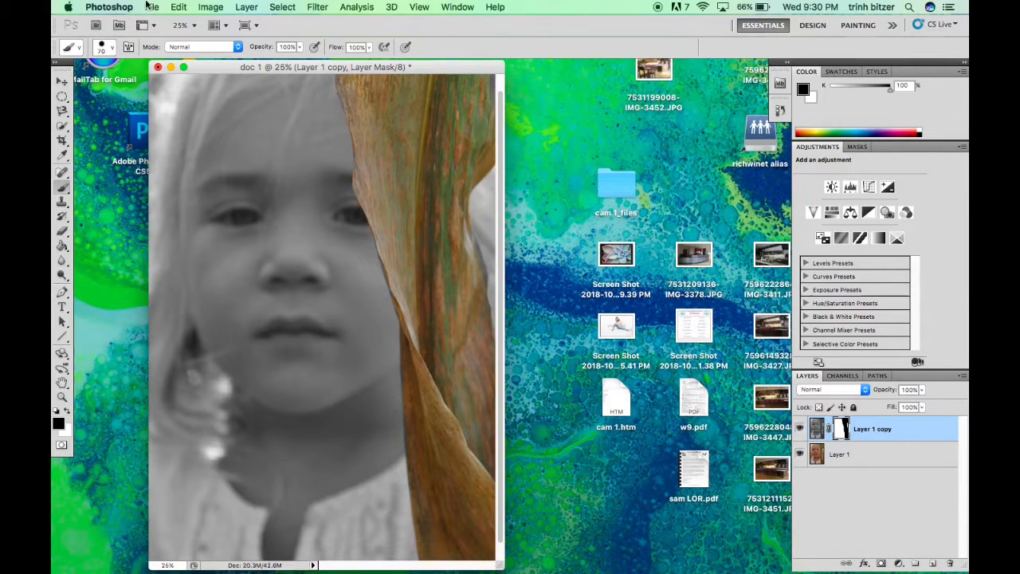
Save the image as doc 1.psd with layers in the cam 1_files folder.
click(150, 7)
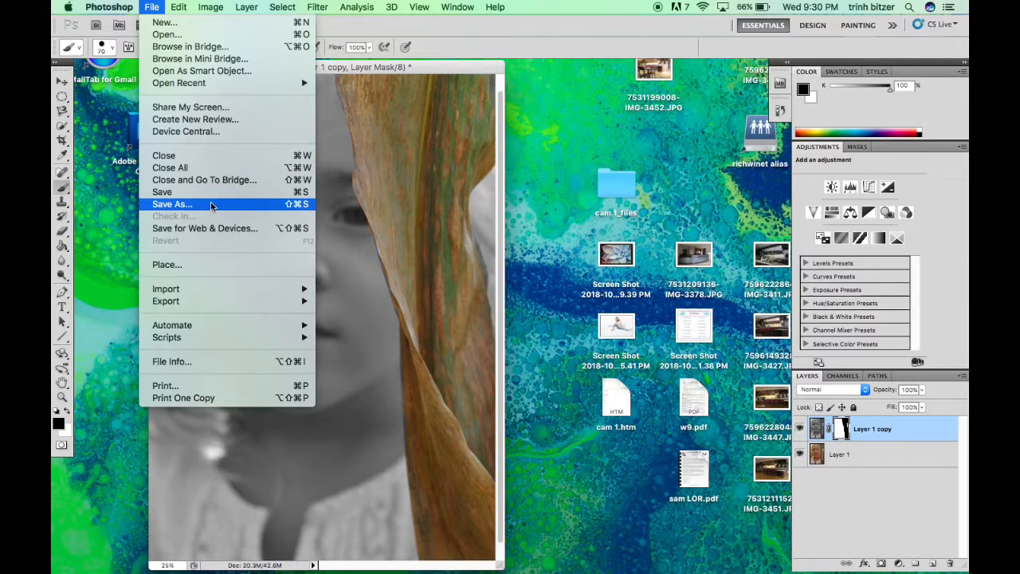
click(172, 204)
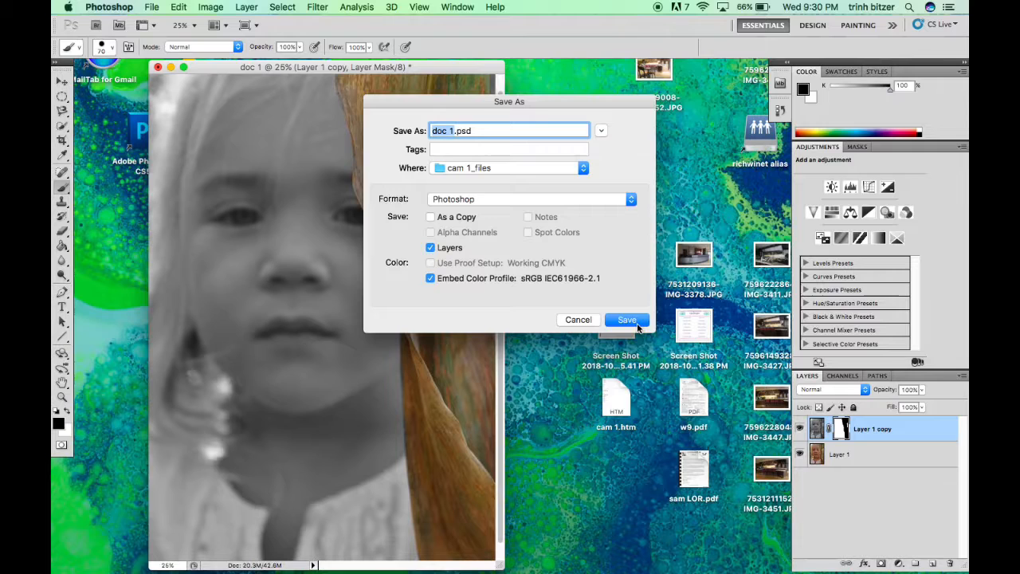
click(627, 319)
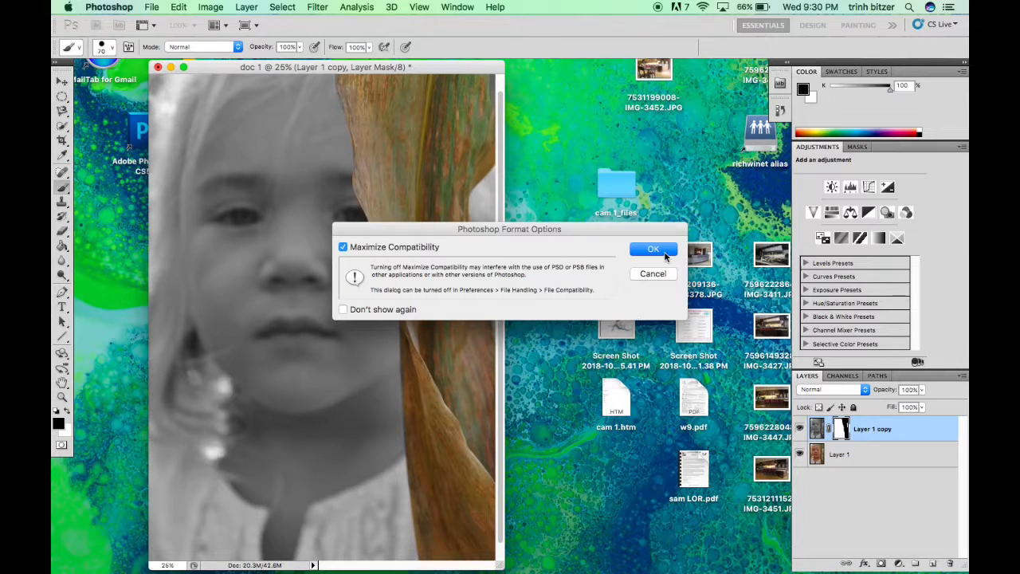
click(653, 249)
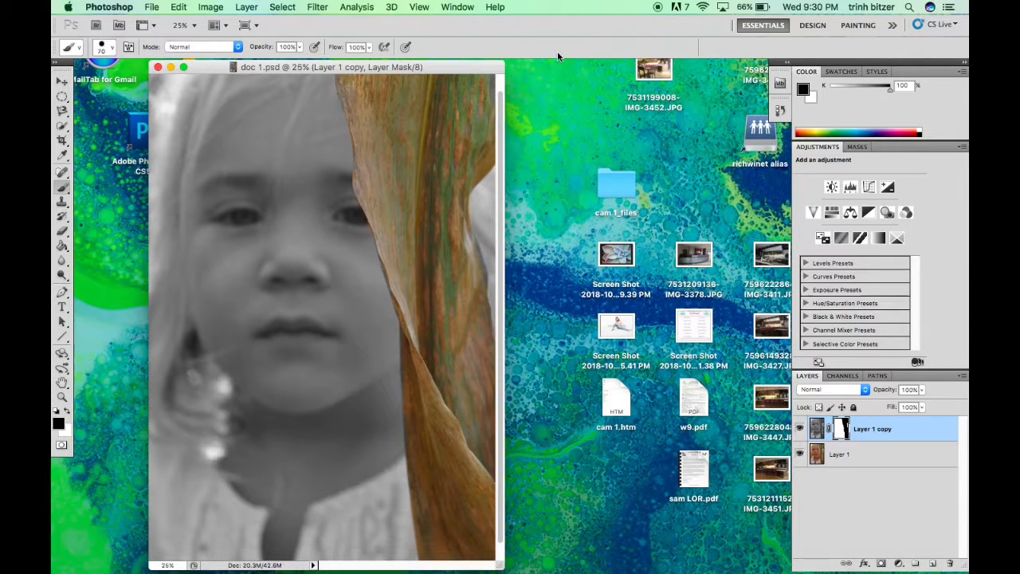